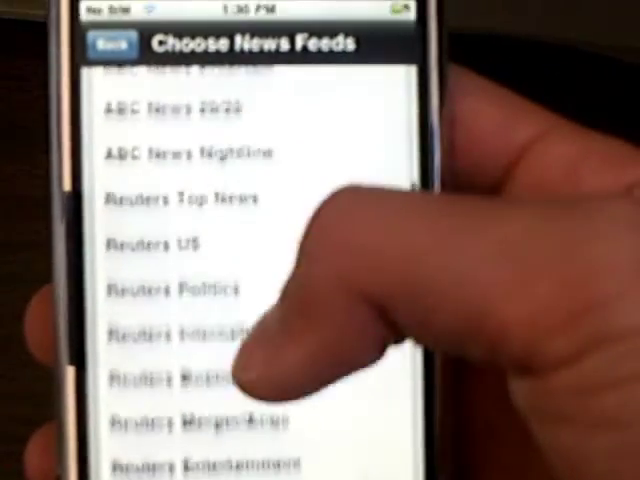
scroll(down, 3)
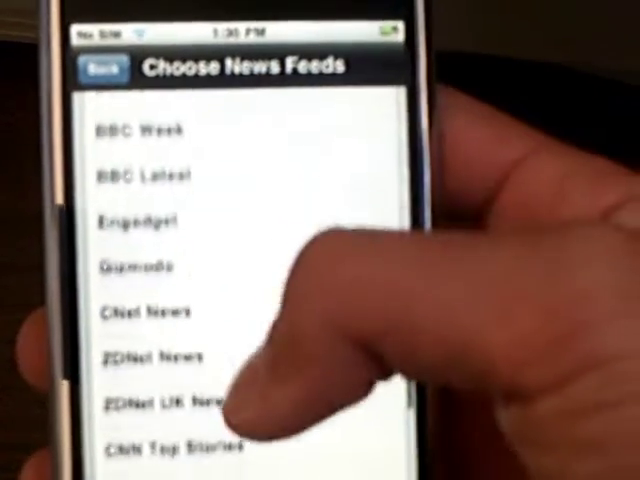